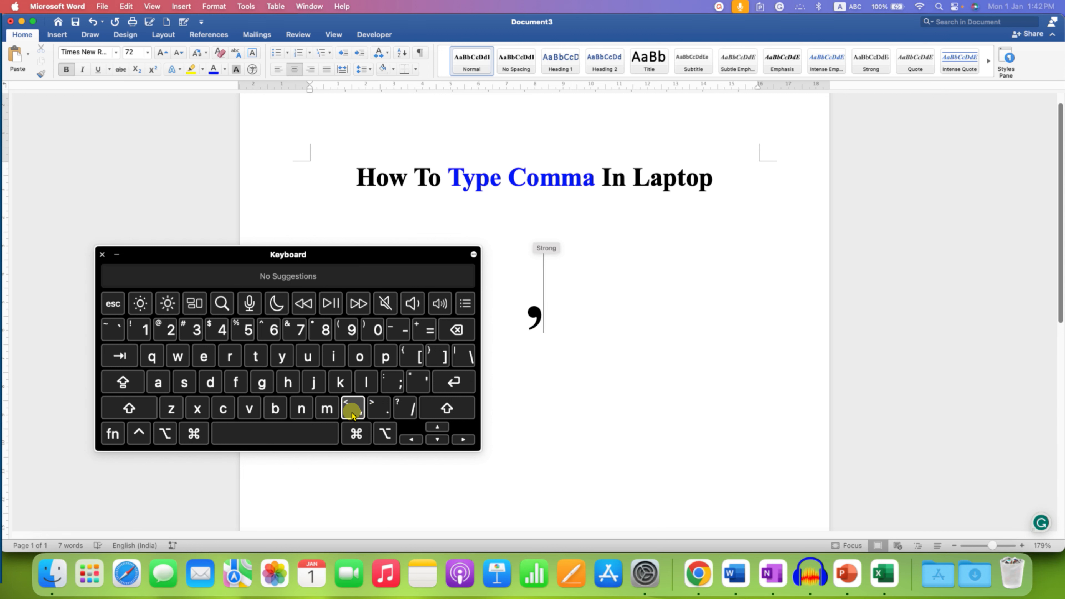
{"action": "mouse_move", "coordinate": [378, 408]}
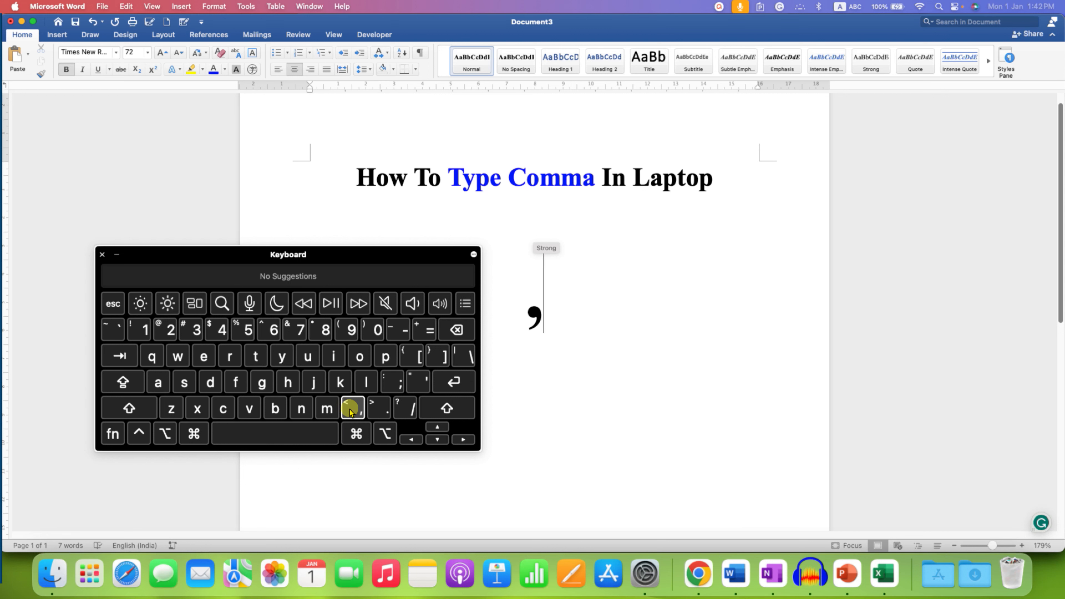
- Insert a second comma after the existing one using the on-screen keyboard's comma key
{"action": "left_click", "coordinate": [351, 408]}
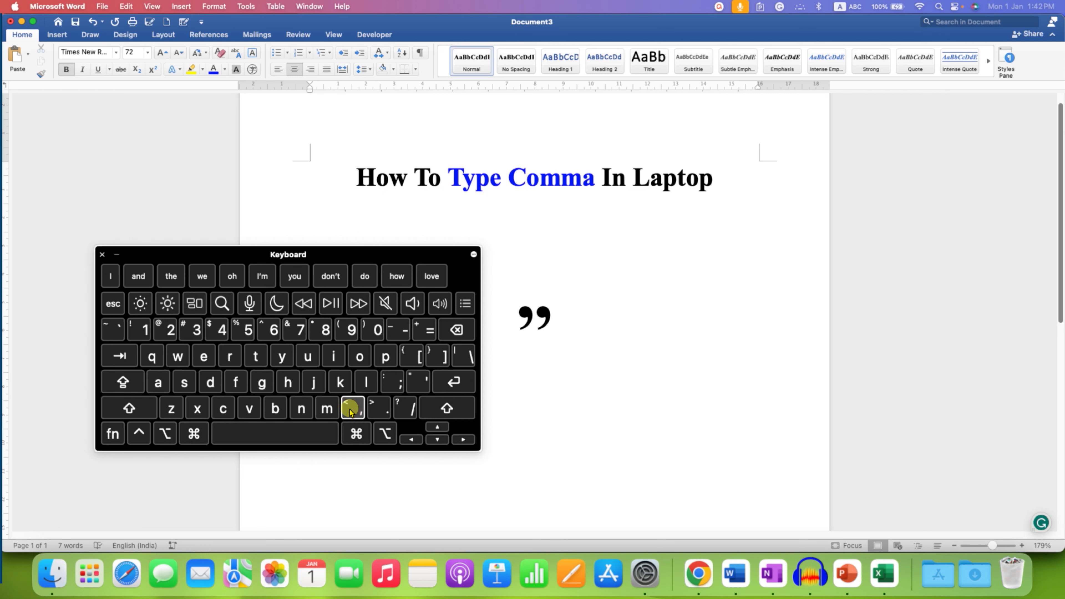